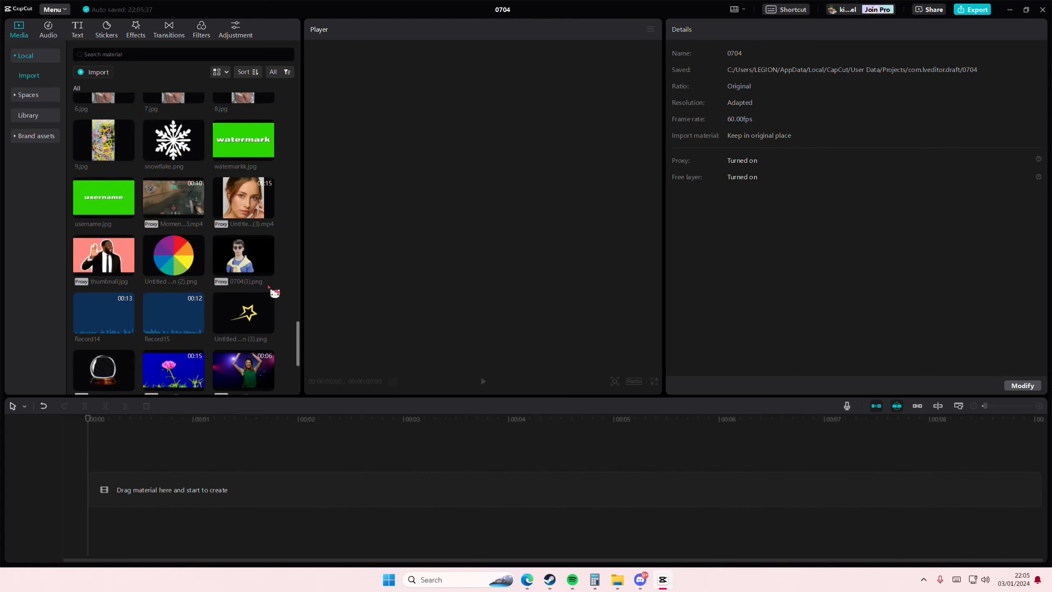
Place the dancing video on the timeline and bring up the Text options.
scroll("down", 3)
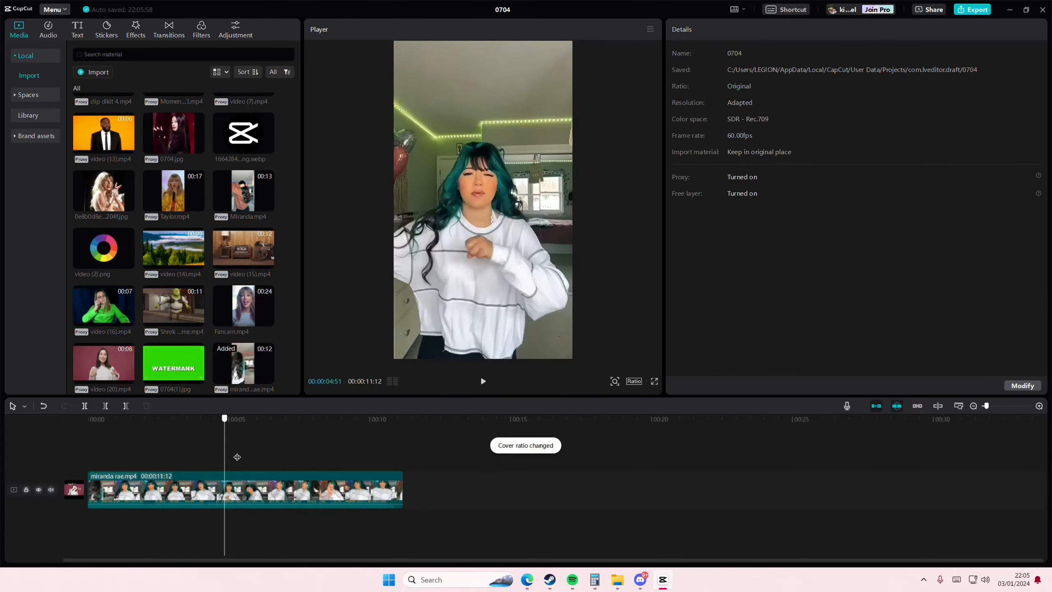
left_click(77, 29)
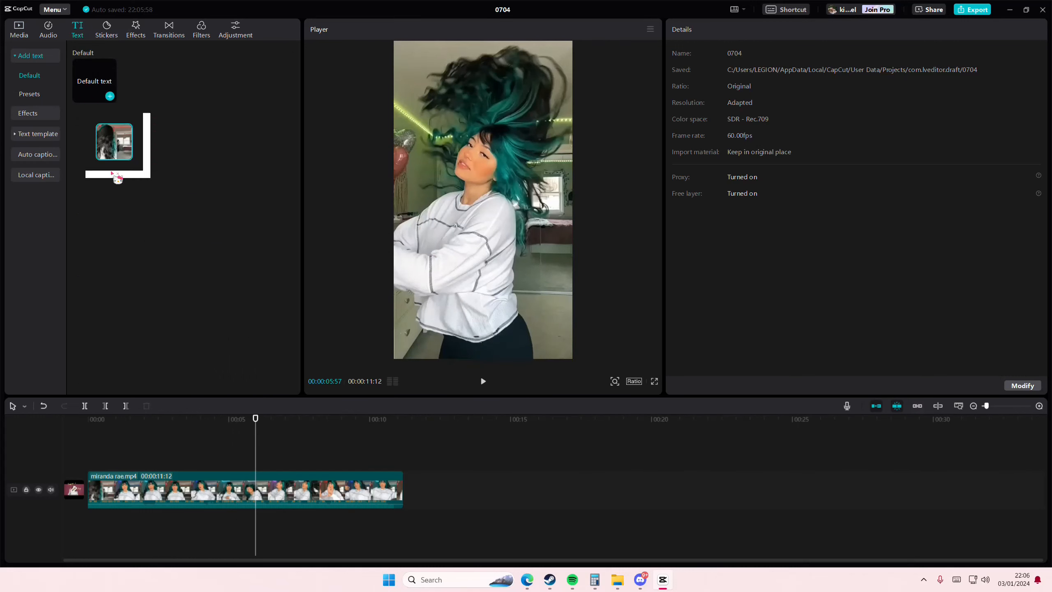
Add a Default text clip above the video and browse the emoji keyboard's objects, food and people categories.
left_click(110, 96)
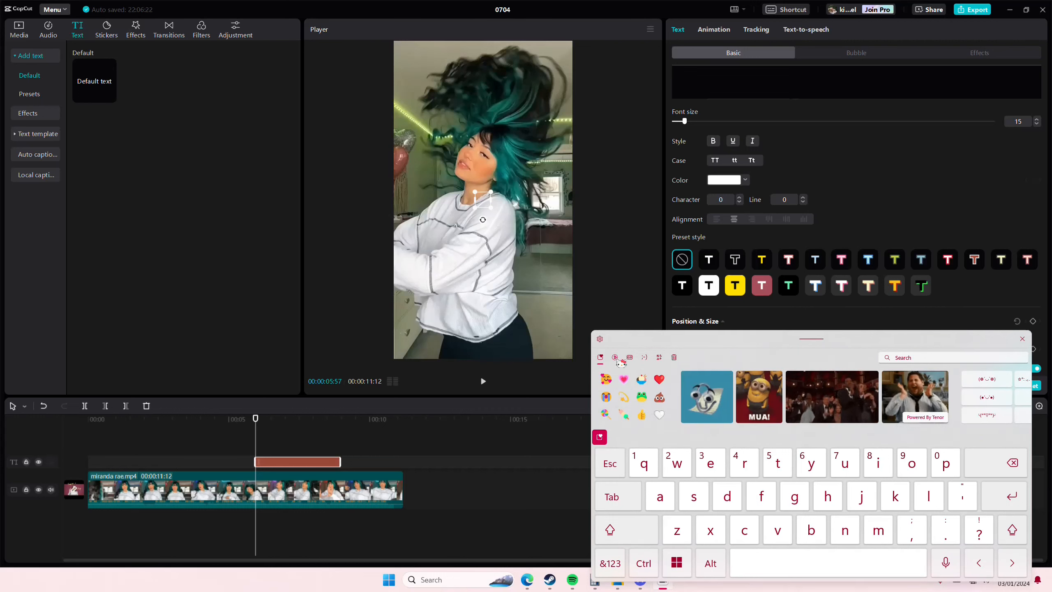
left_click(632, 357)
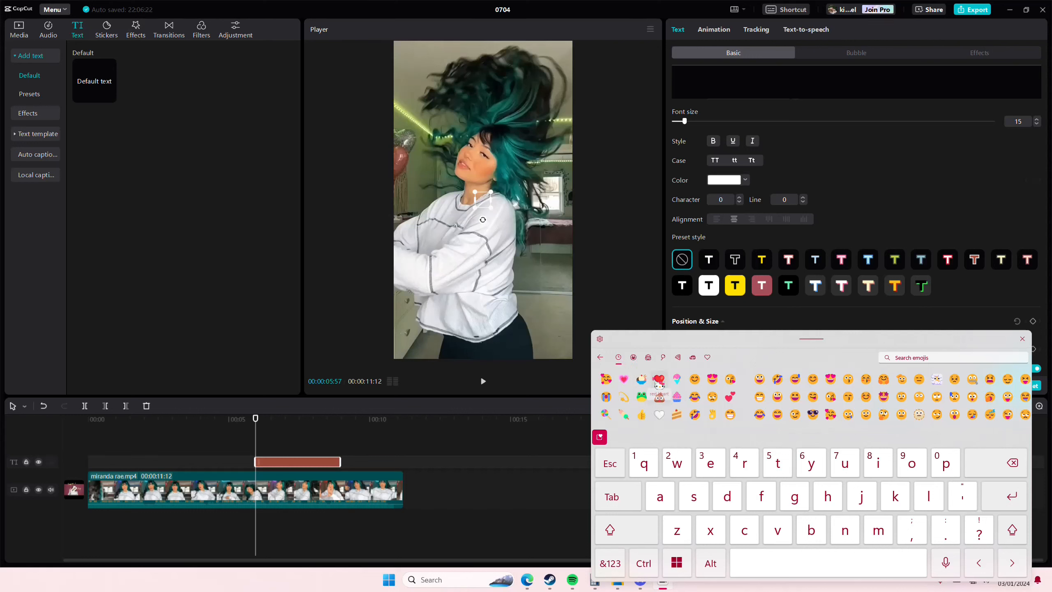
mouse_move(659, 386)
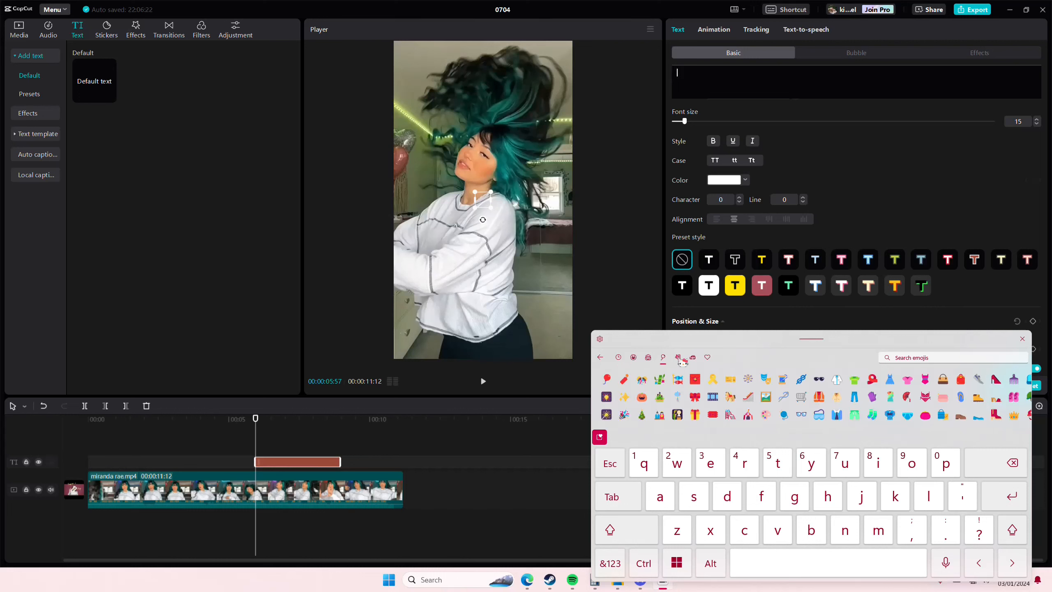
left_click(692, 357)
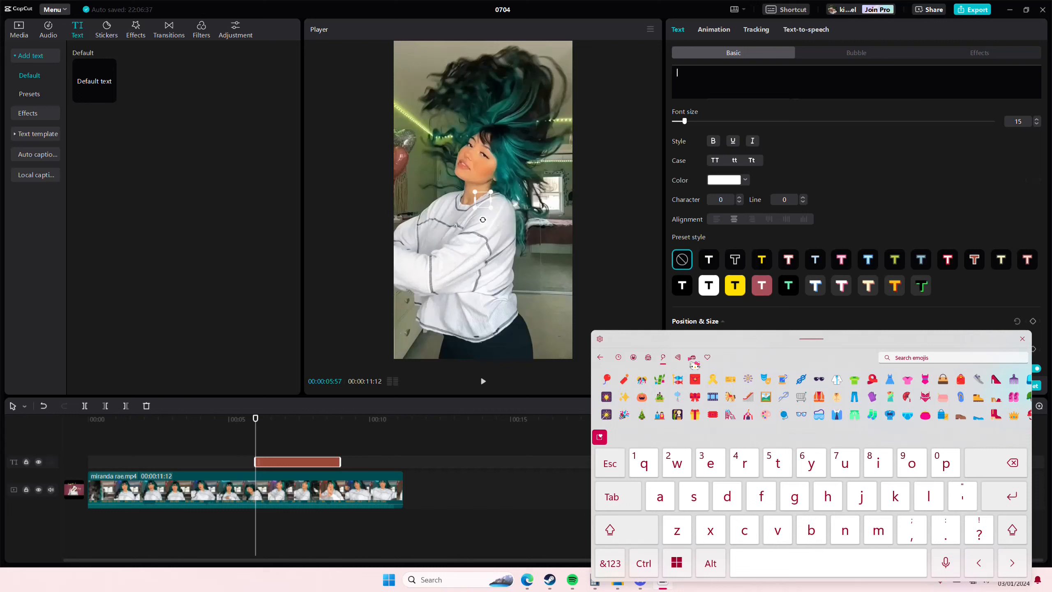
left_click(692, 357)
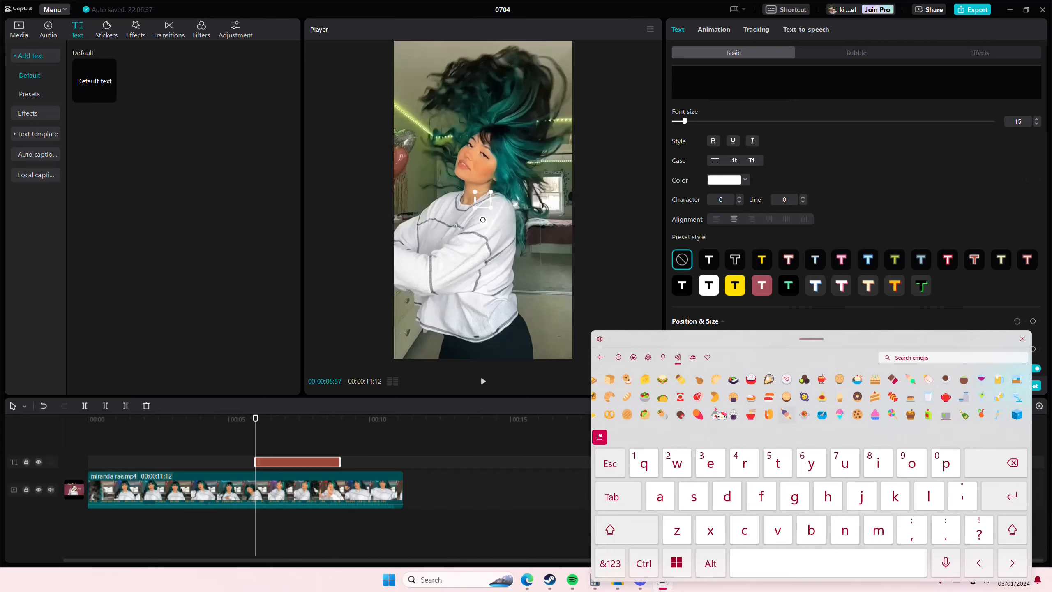
left_click(678, 357)
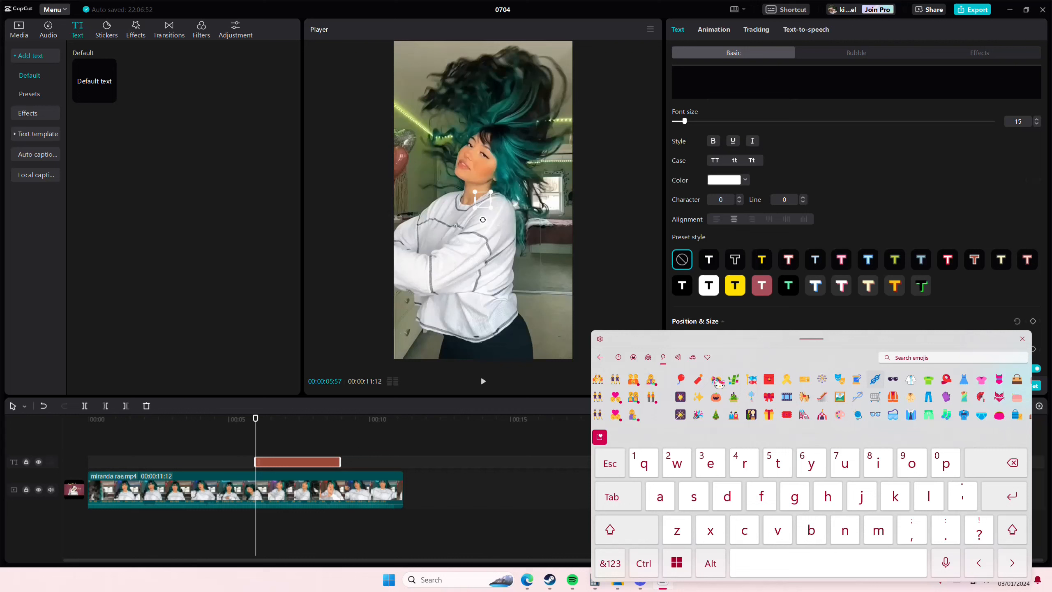
left_click(663, 356)
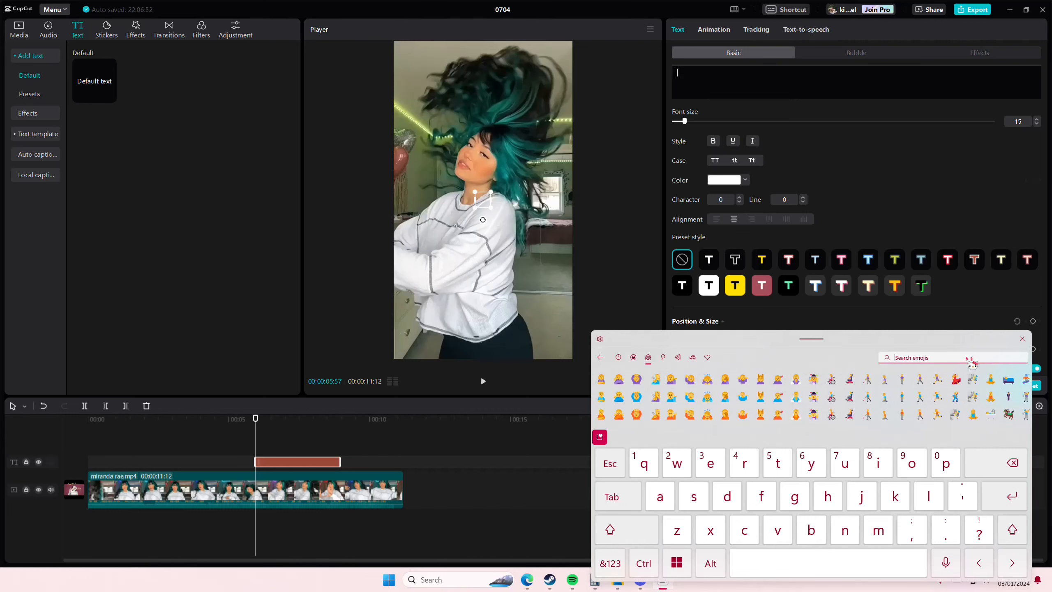
Search 'sea', 'shell' and 'star' to insert crab, wave, sailboat, shrimp and shell emojis into the text.
type("sea")
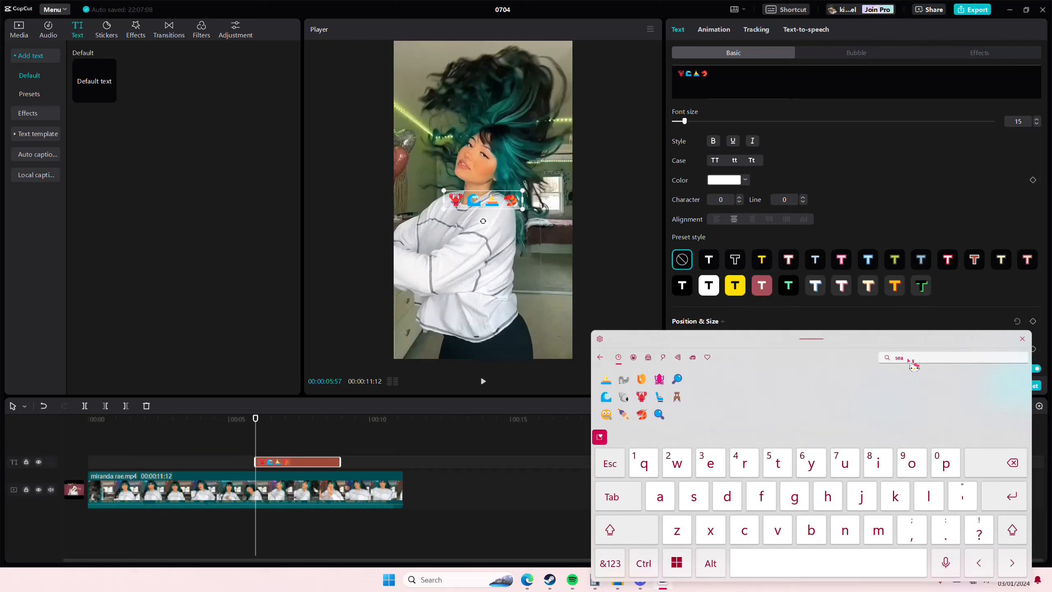
type("shell")
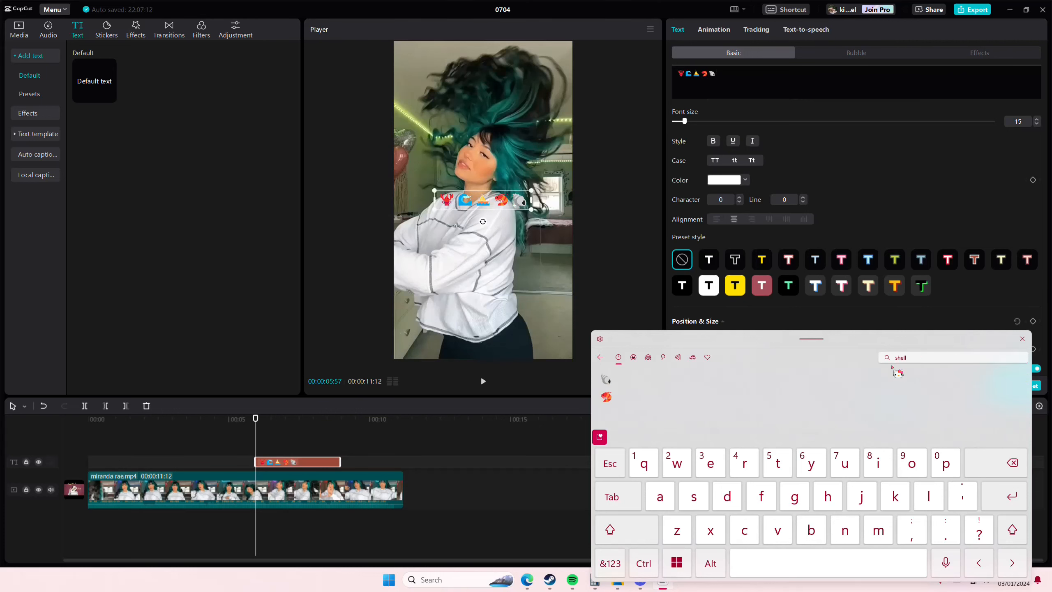
type("star")
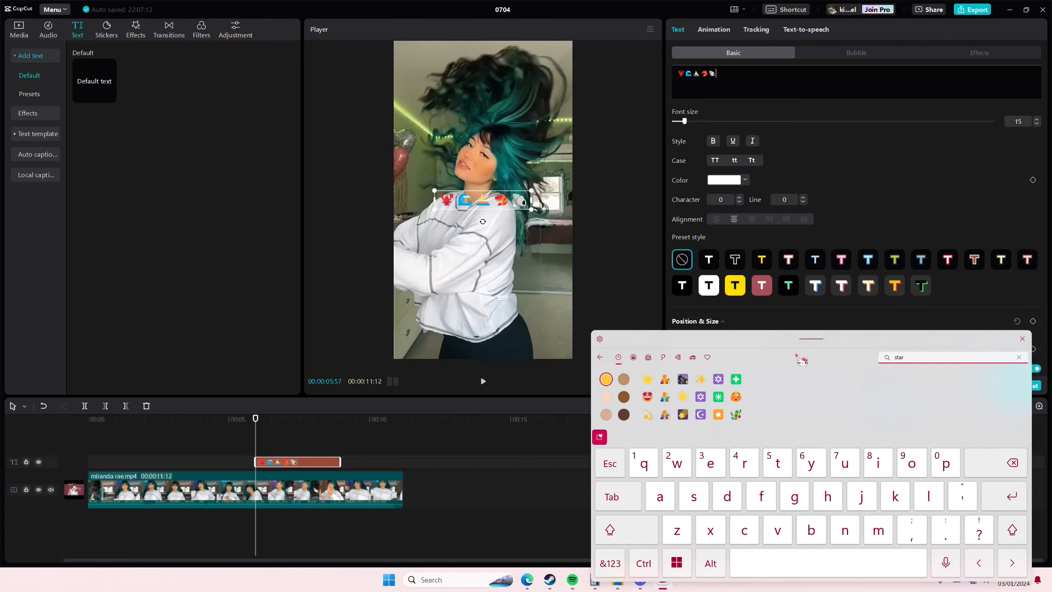
left_click(277, 419)
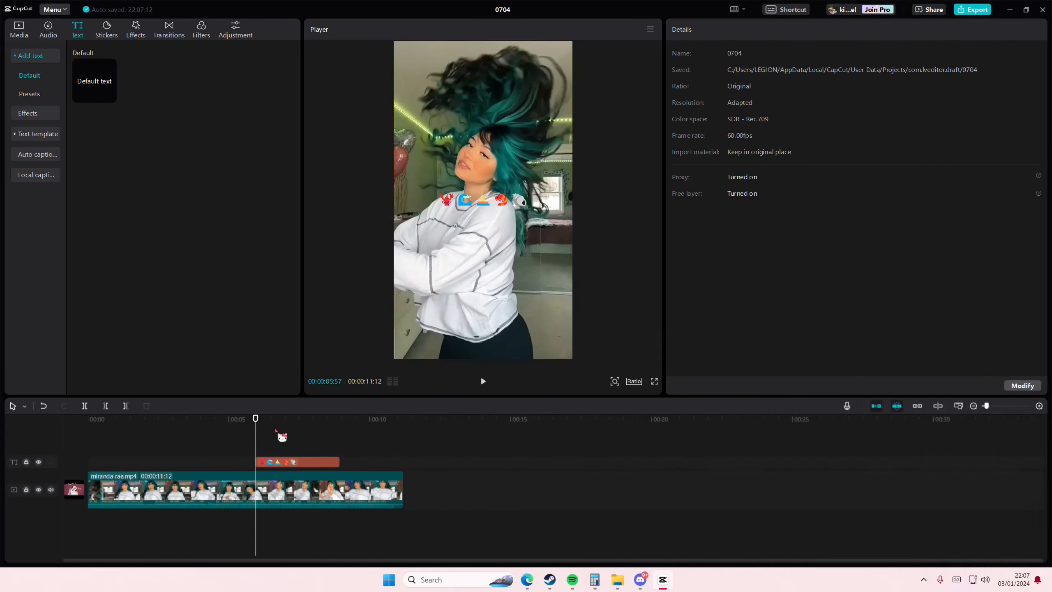
Spread copies of the emoji row to the top, middle and bottom of the frame.
left_click(297, 462)
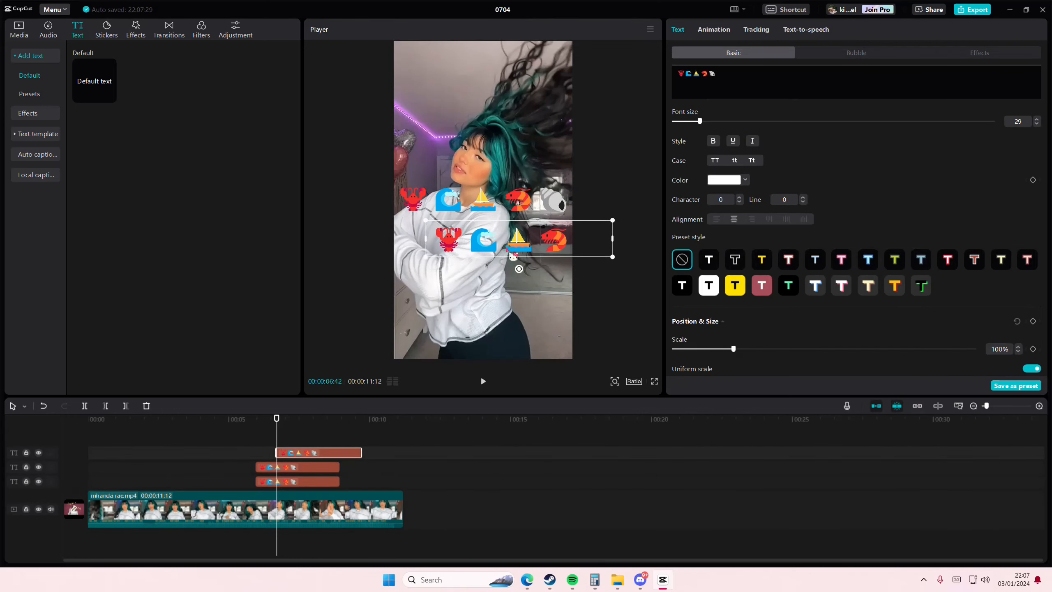
left_click_drag(514, 237, 515, 78)
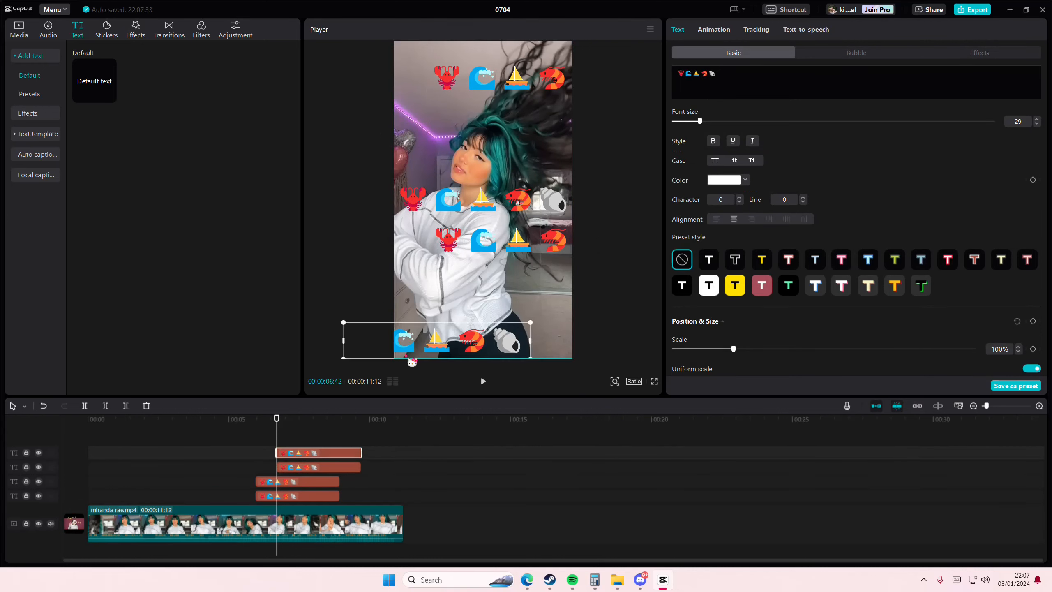
left_click_drag(436, 342, 450, 323)
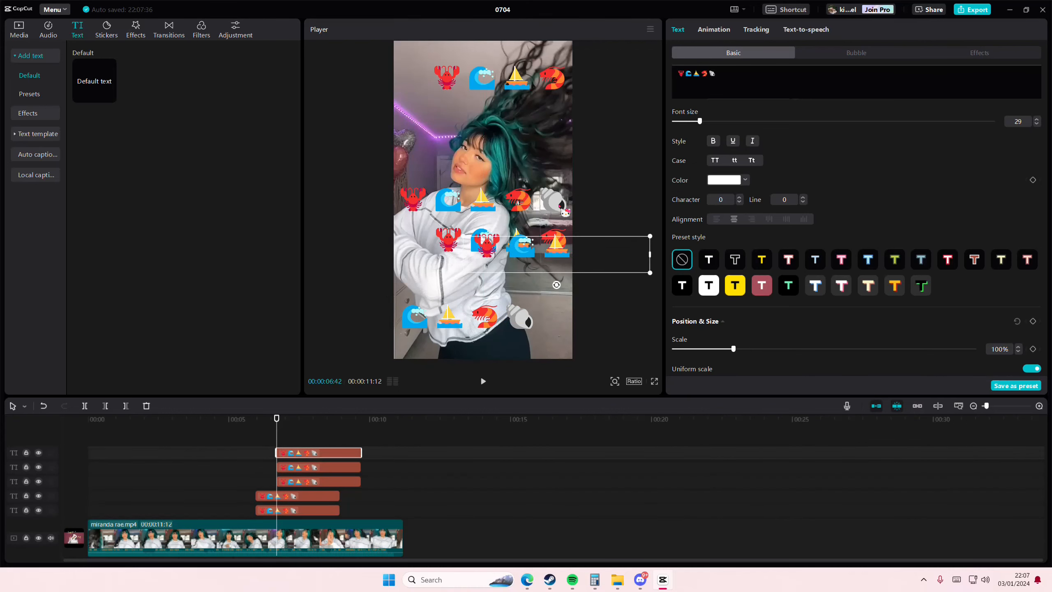
left_click_drag(557, 254, 452, 120)
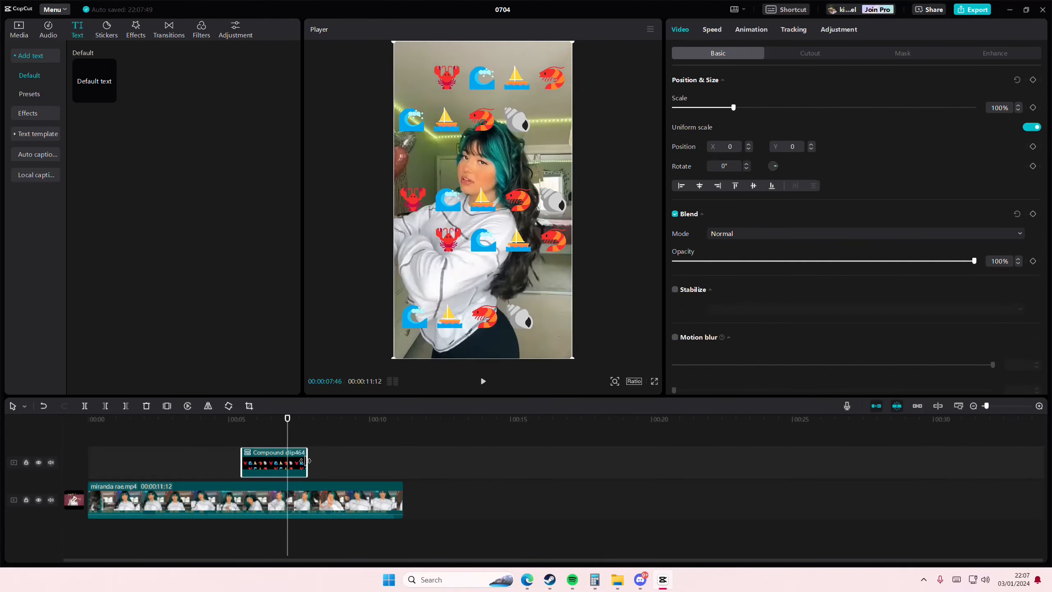
Show the compound clip's Combo animations and mute the dancing video's track.
left_click(750, 28)
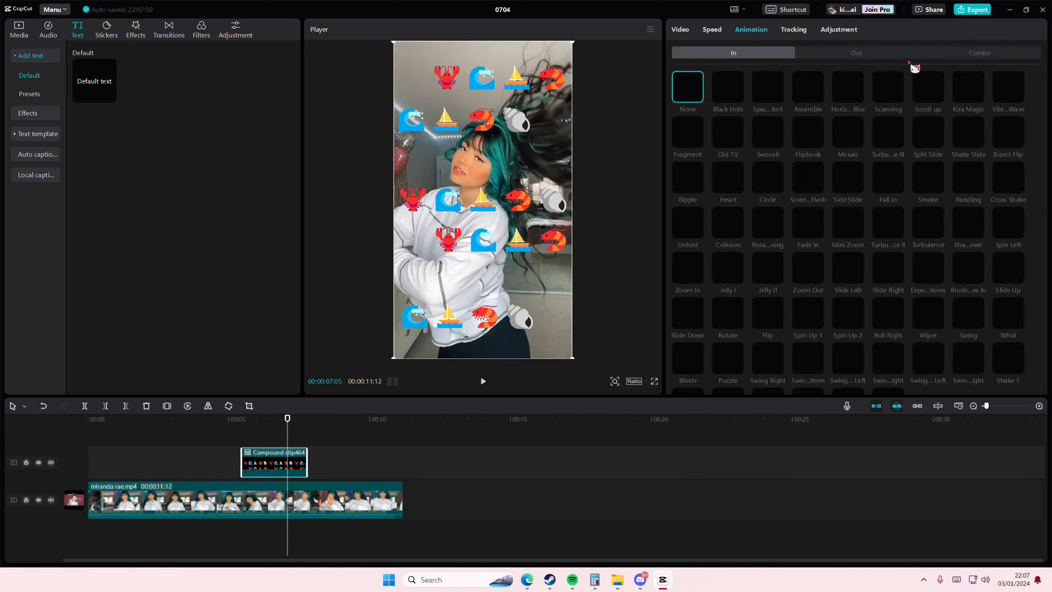
left_click(980, 53)
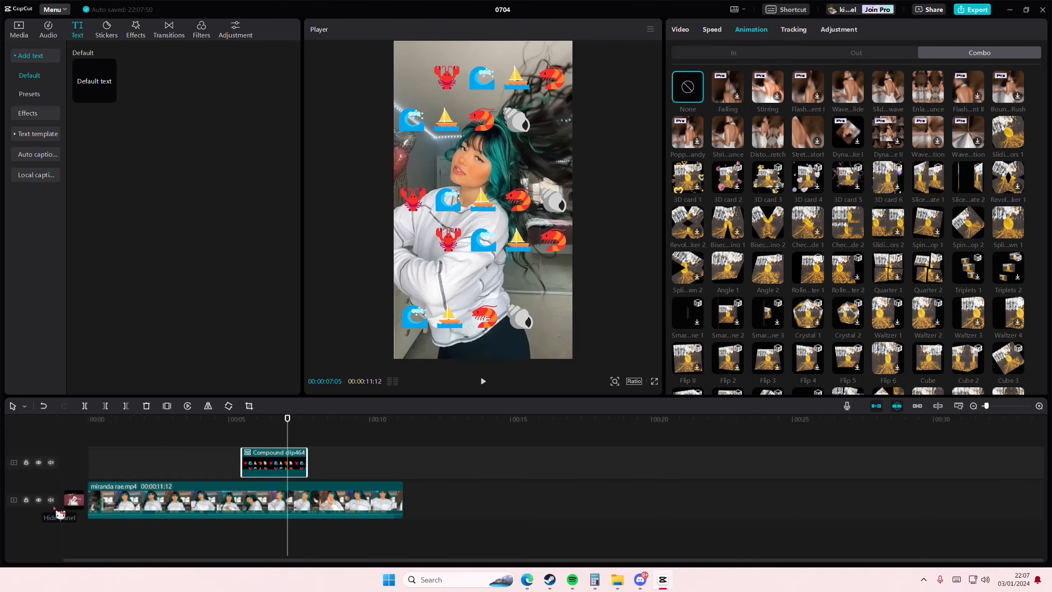
left_click(50, 499)
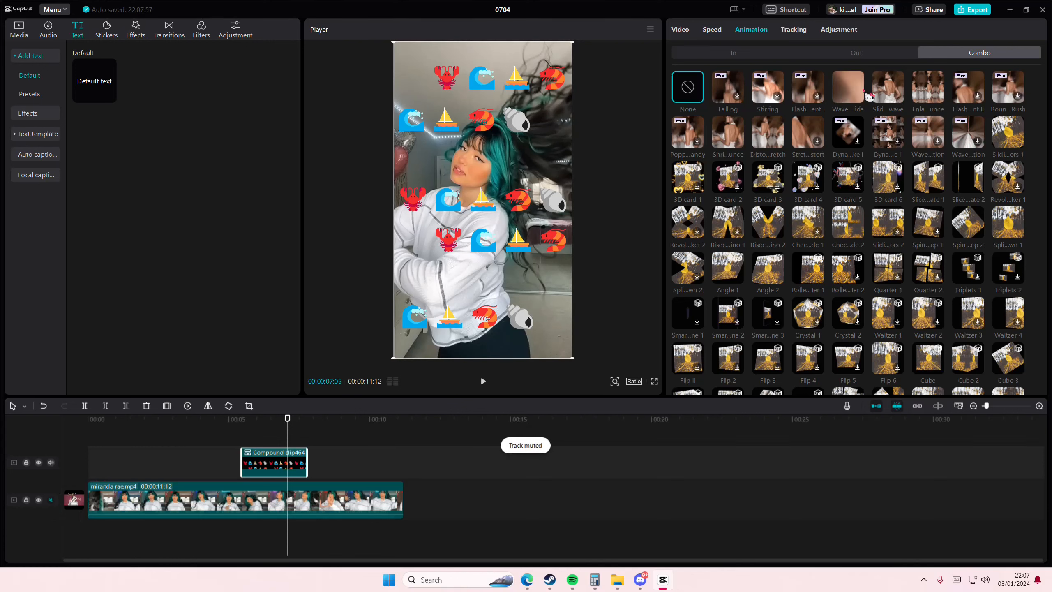
left_click(847, 88)
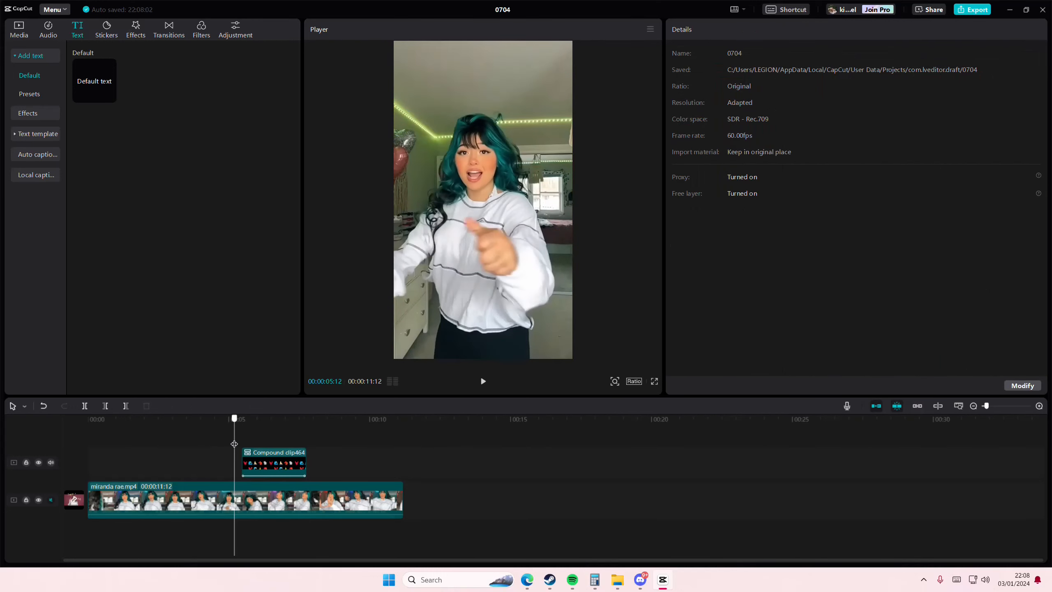
Preview the emoji overlay, then apply the Wave slide combo animation to the compound clip.
left_click(482, 381)
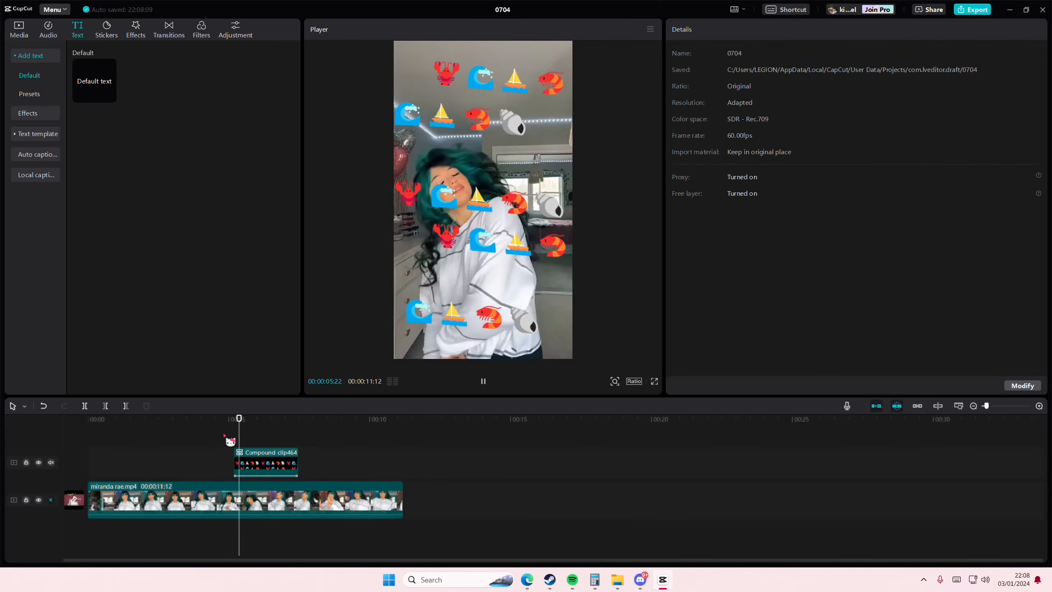
left_click(282, 462)
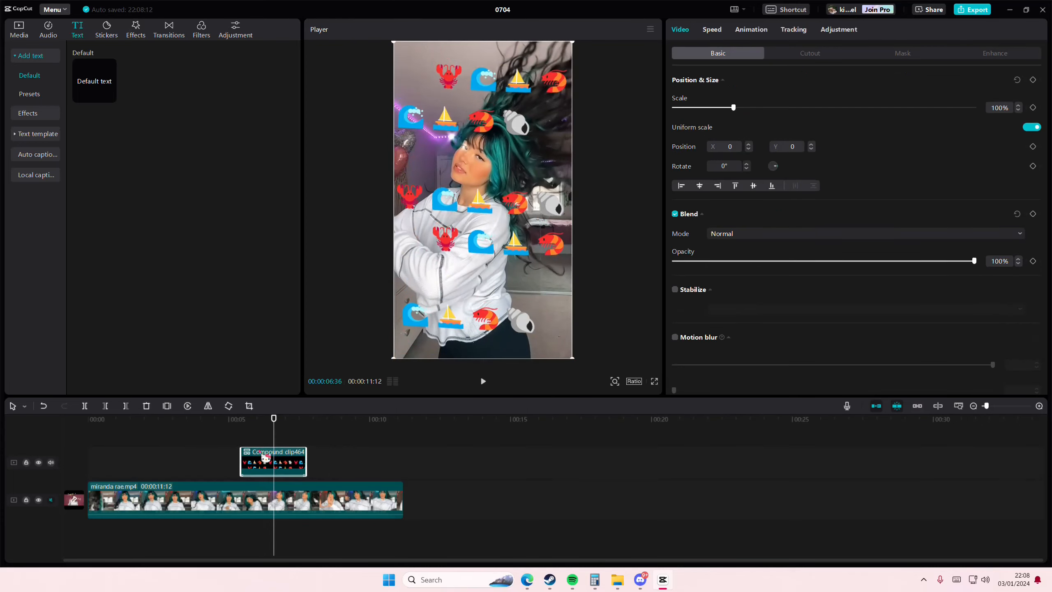
left_click(482, 380)
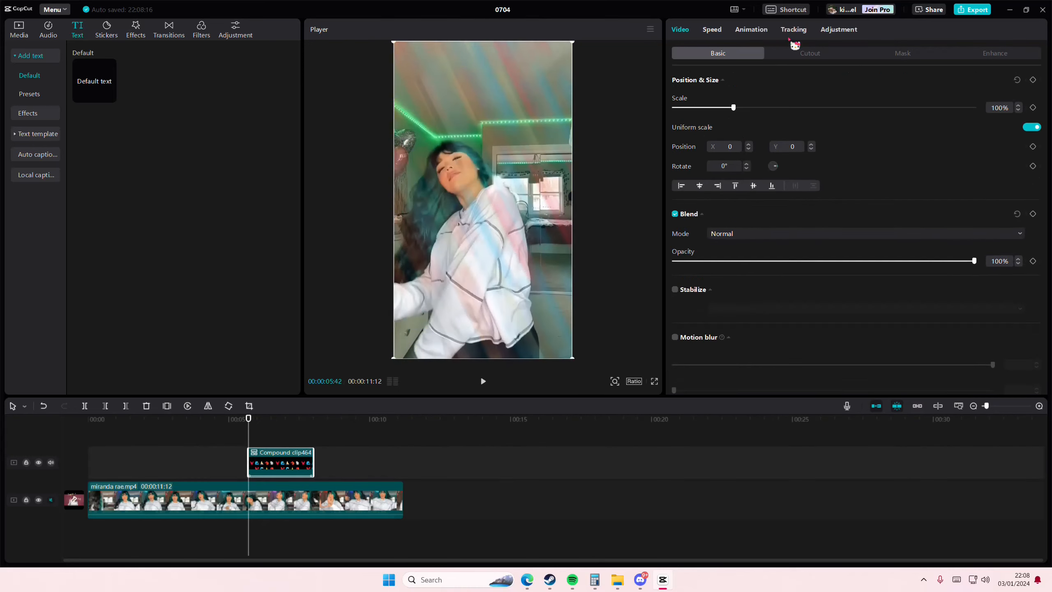
left_click(751, 29)
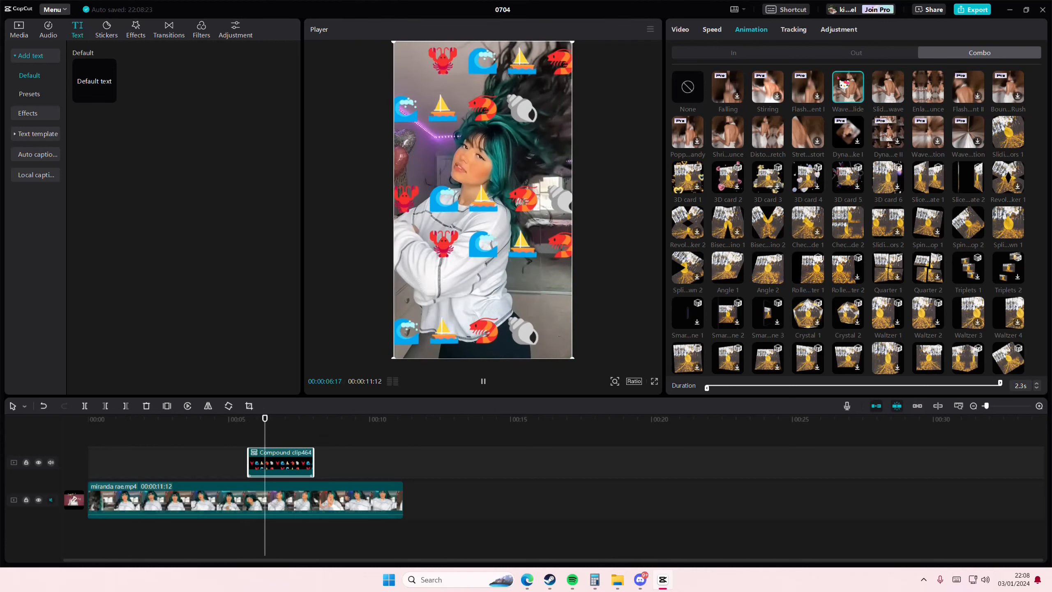